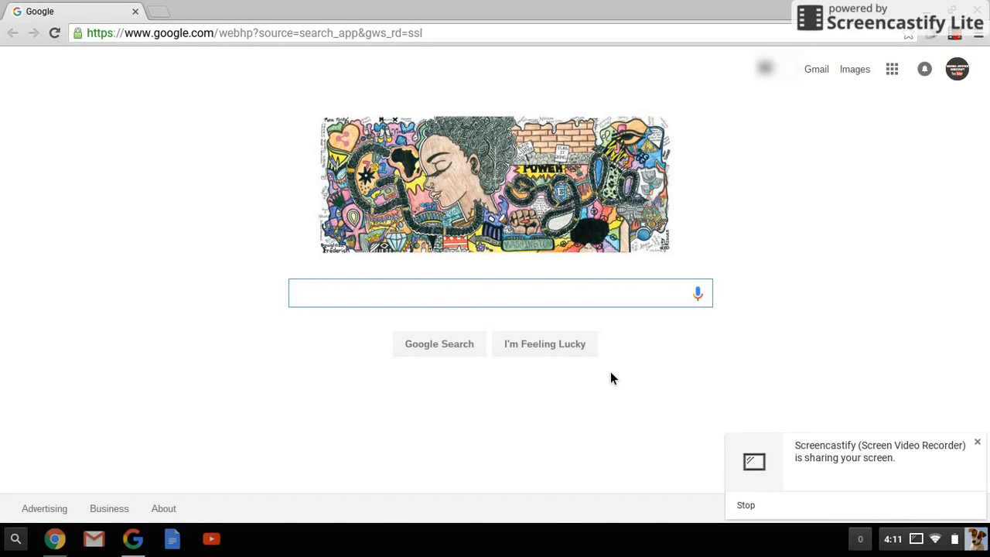
pyautogui.moveTo(913, 402)
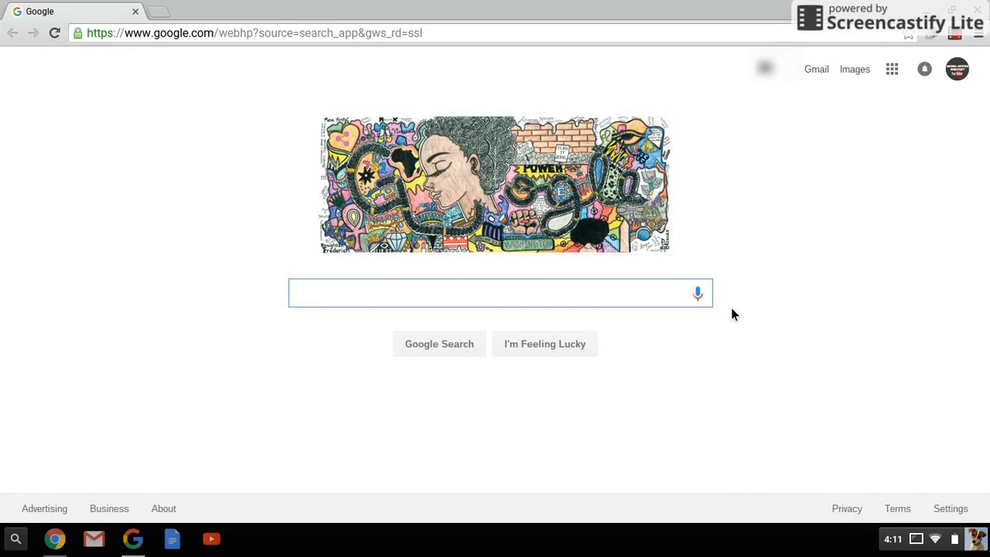
pyautogui.moveTo(789, 214)
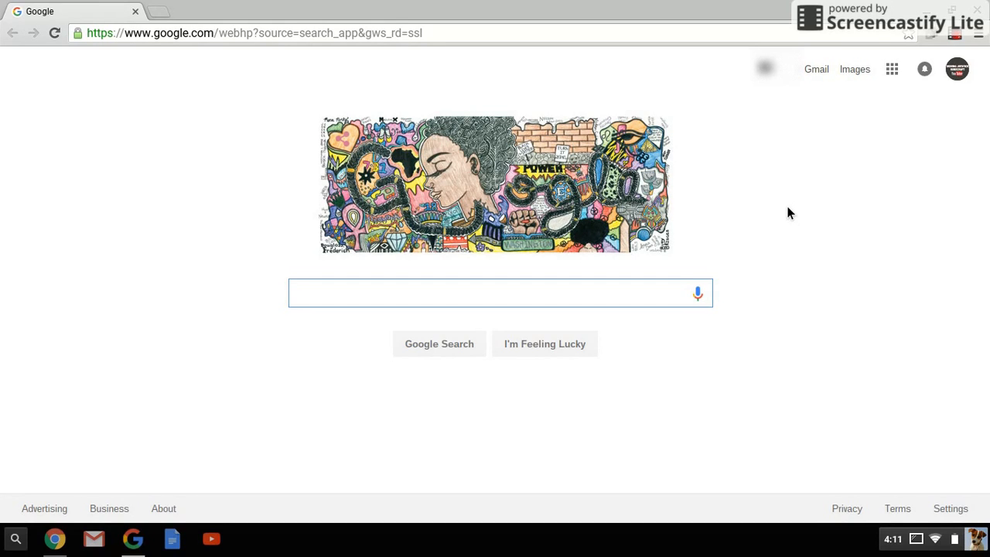
pyautogui.moveTo(625, 291)
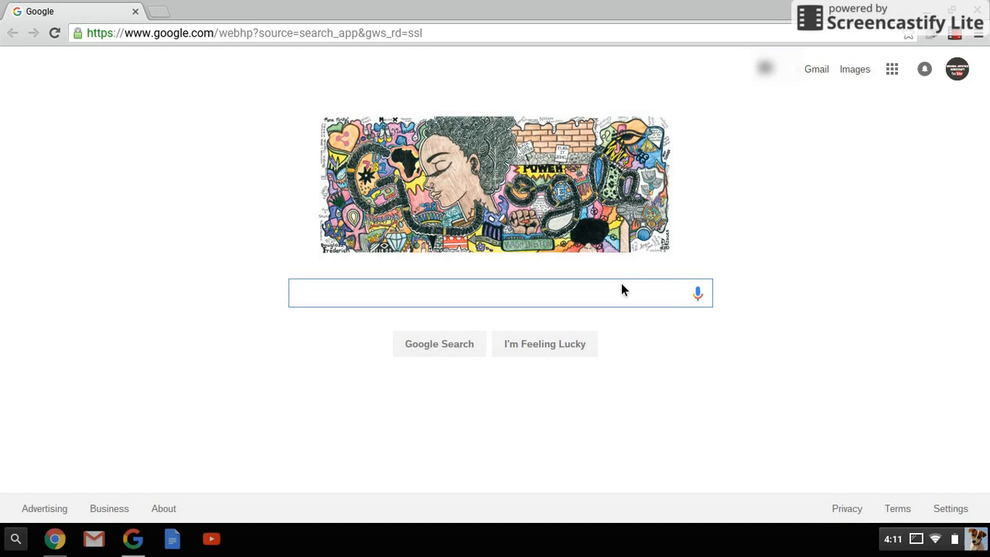
pyautogui.moveTo(749, 488)
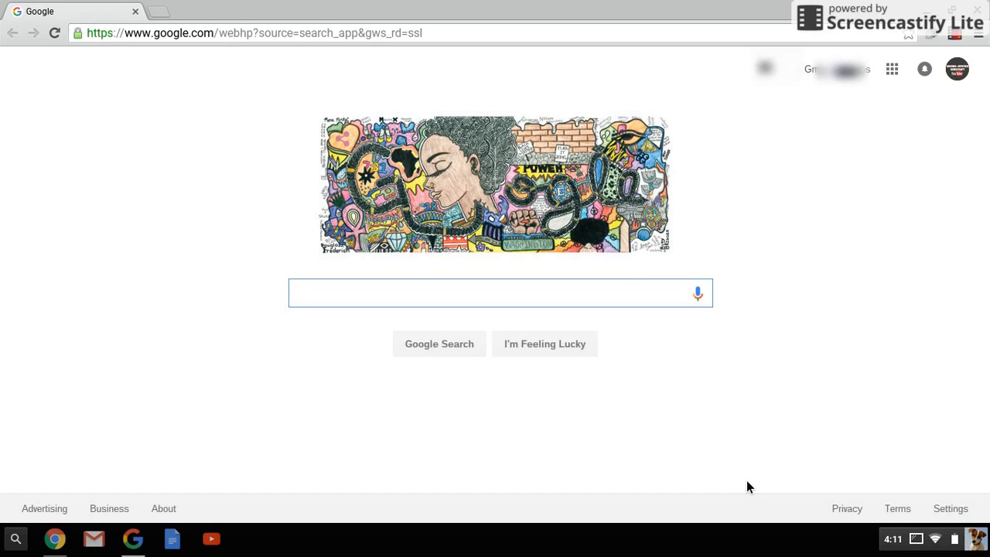
# - Search Google for 'chrome apps' and go to the Chrome Web Store Apps result
pyautogui.write('chrome')
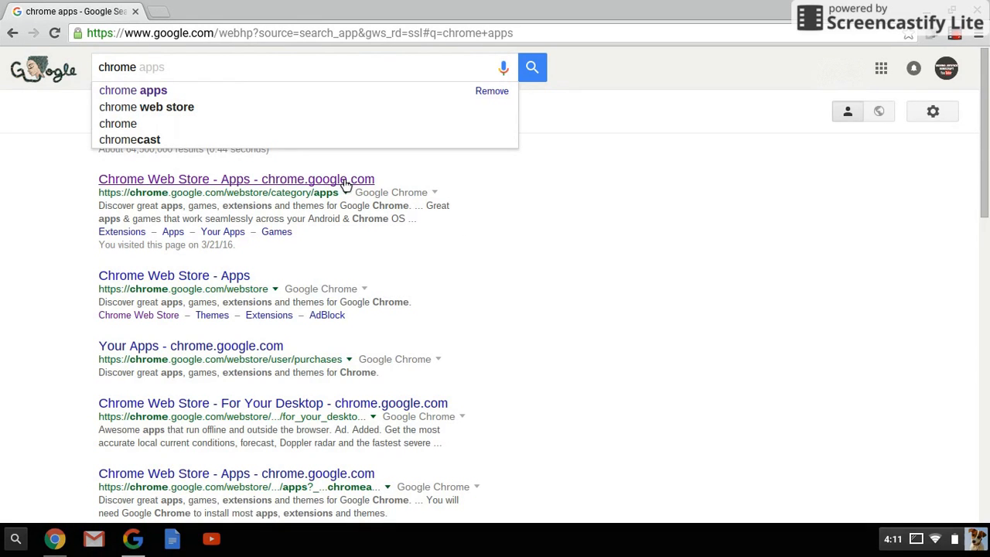
pyautogui.click(236, 179)
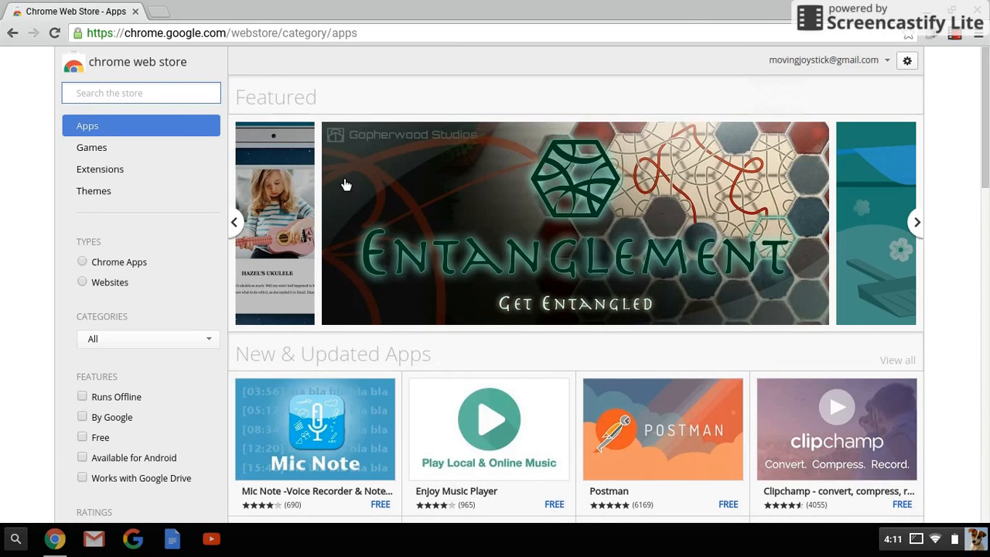
# - Search the store for 'scree' and choose the screencastify suggestion
pyautogui.click(140, 92)
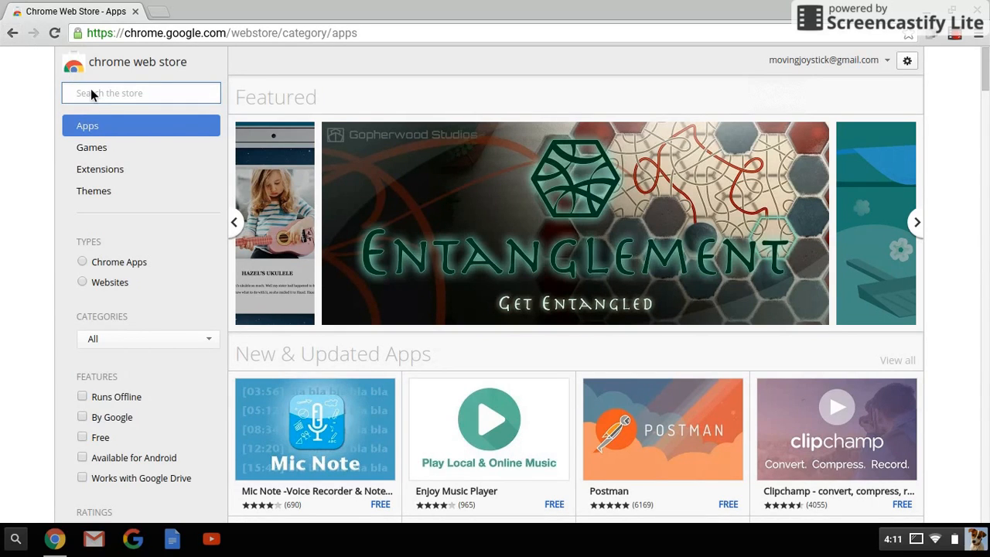
pyautogui.click(141, 92)
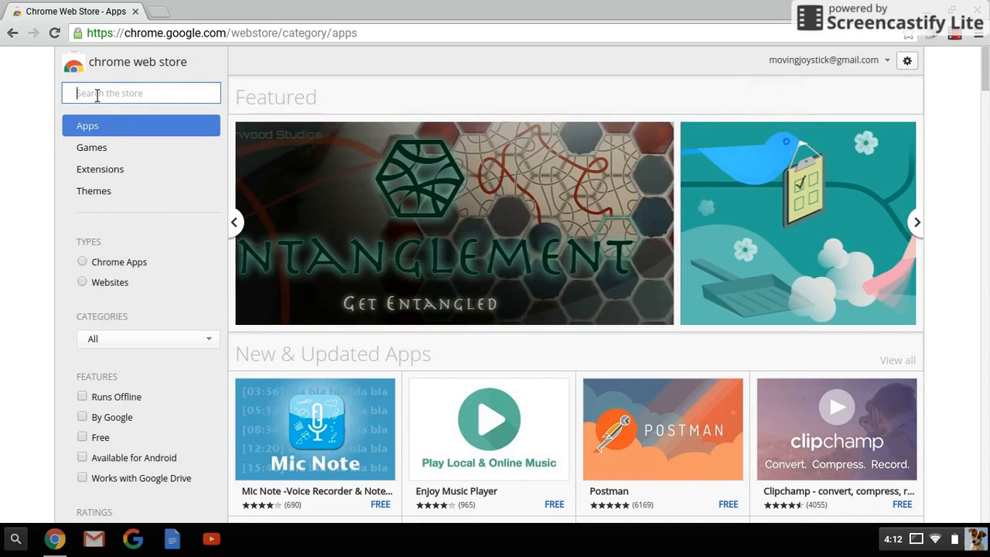
pyautogui.click(916, 222)
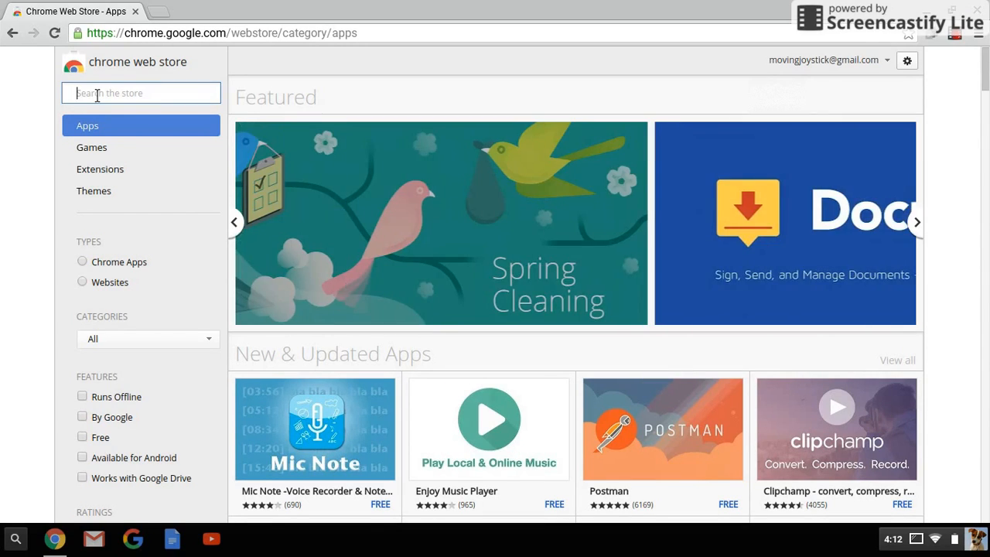
pyautogui.write('s')
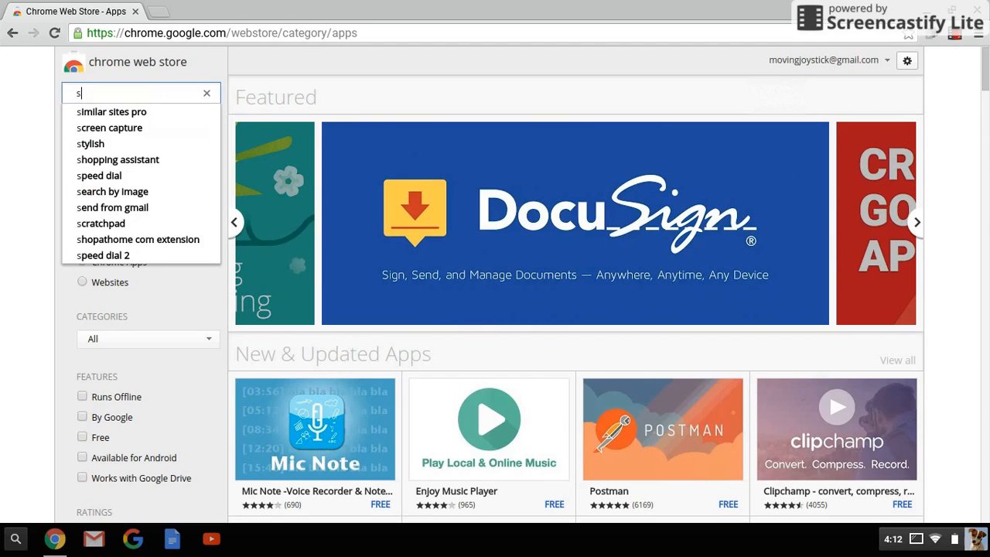
pyautogui.write('cree')
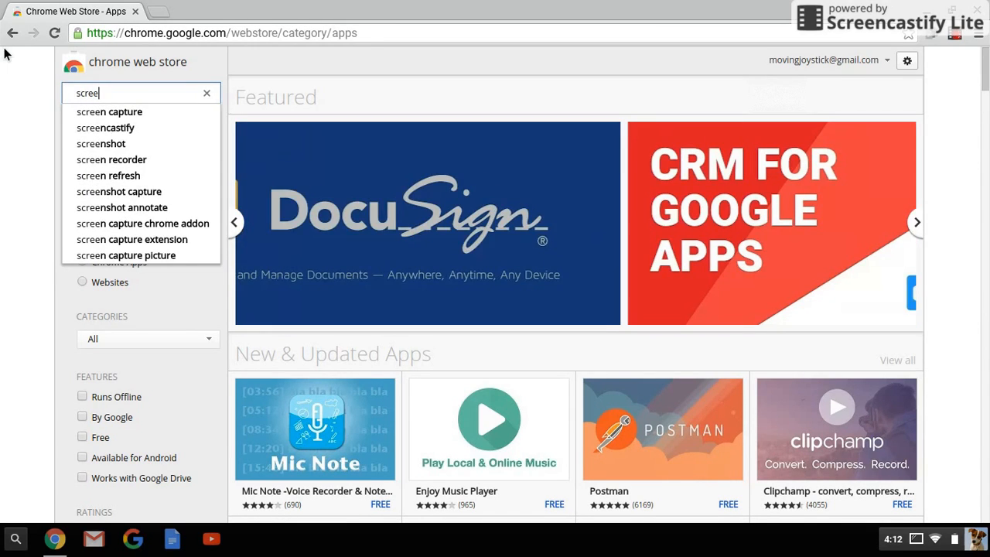
pyautogui.click(105, 127)
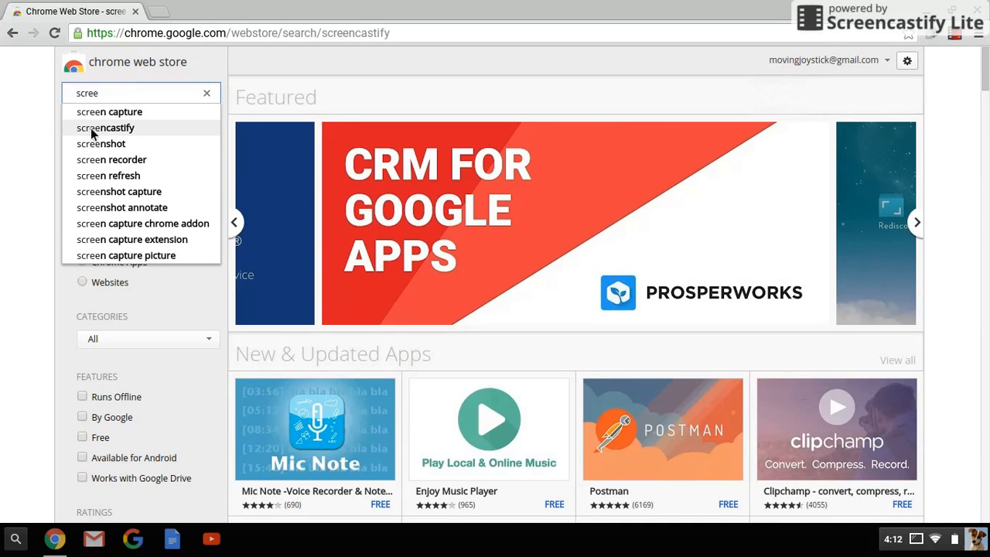
# - Load the screencastify results and scroll to the Extensions section listing Screencastify
pyautogui.click(105, 127)
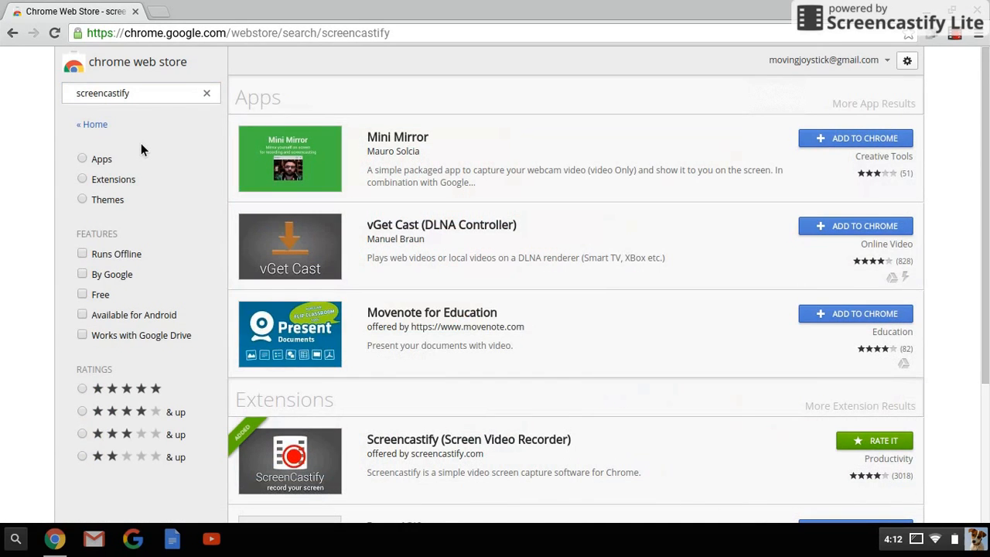
pyautogui.moveTo(472, 266)
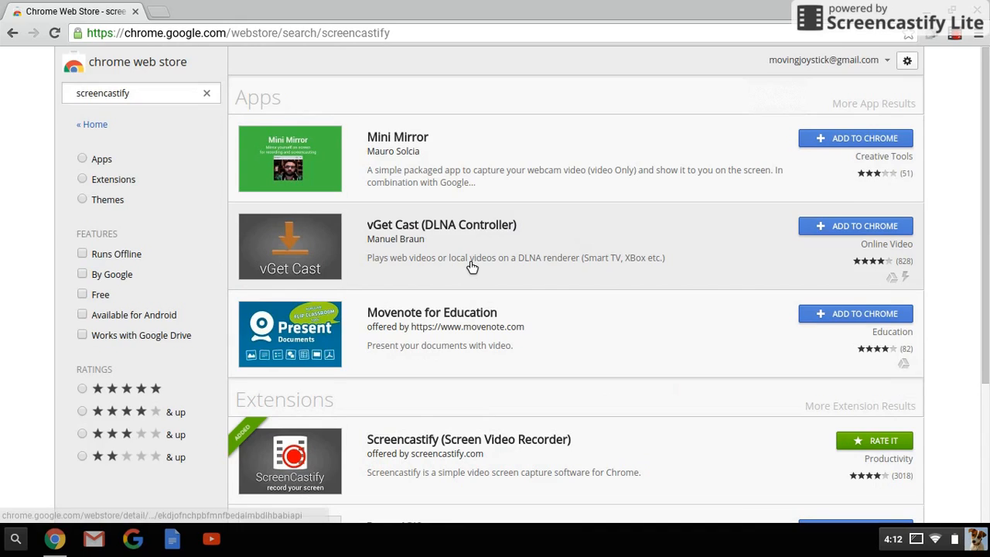
pyautogui.scroll(-3)
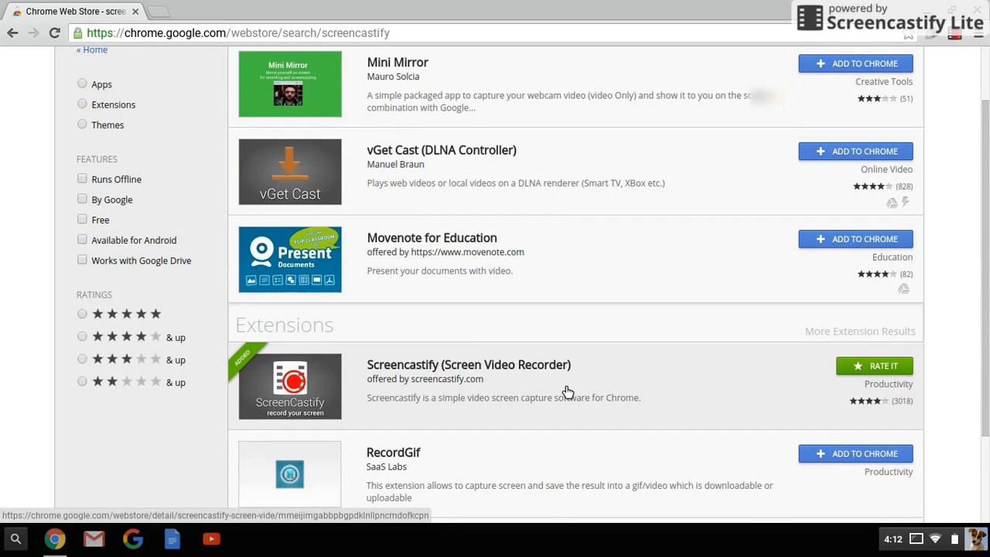
pyautogui.moveTo(807, 259)
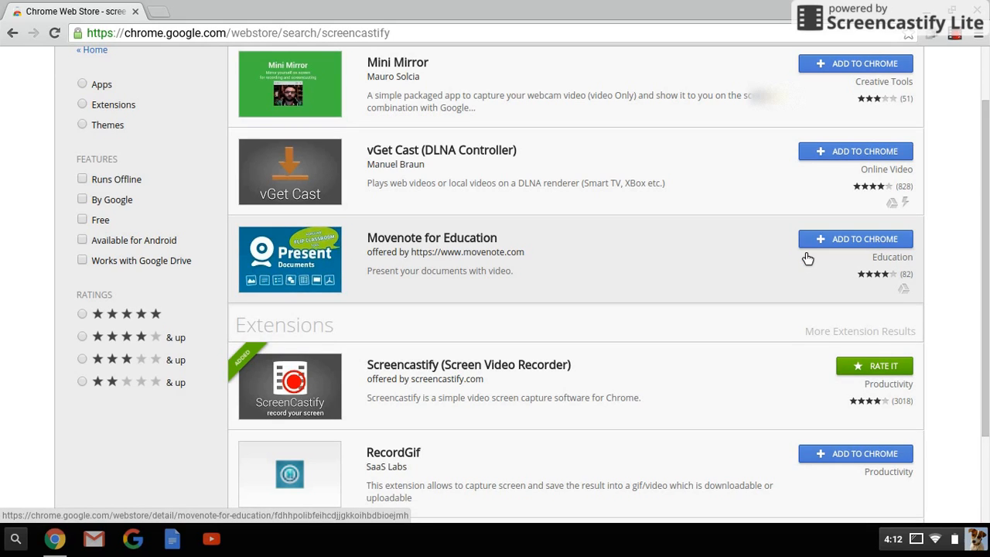
pyautogui.moveTo(872, 249)
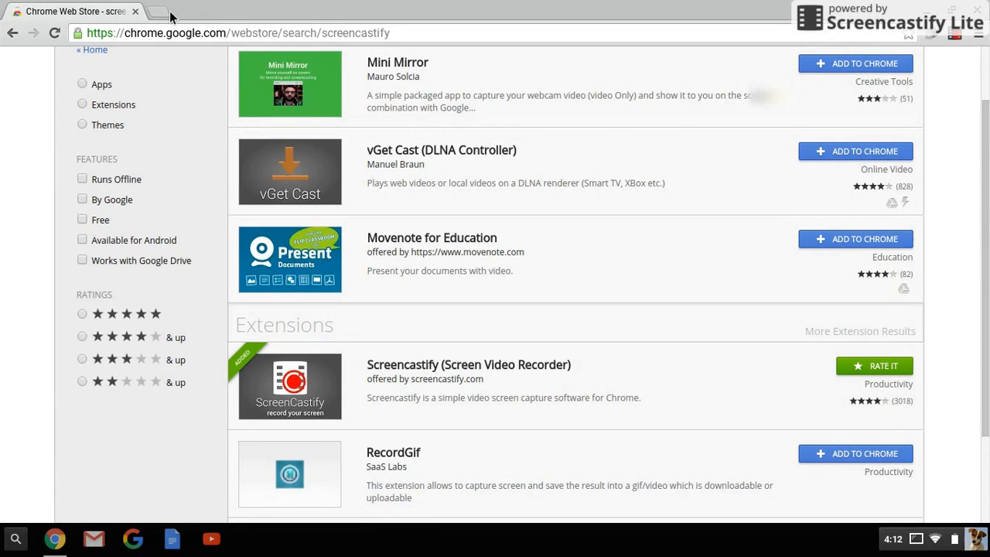
# - Start a new blank tab showing the Google homepage
pyautogui.click(157, 11)
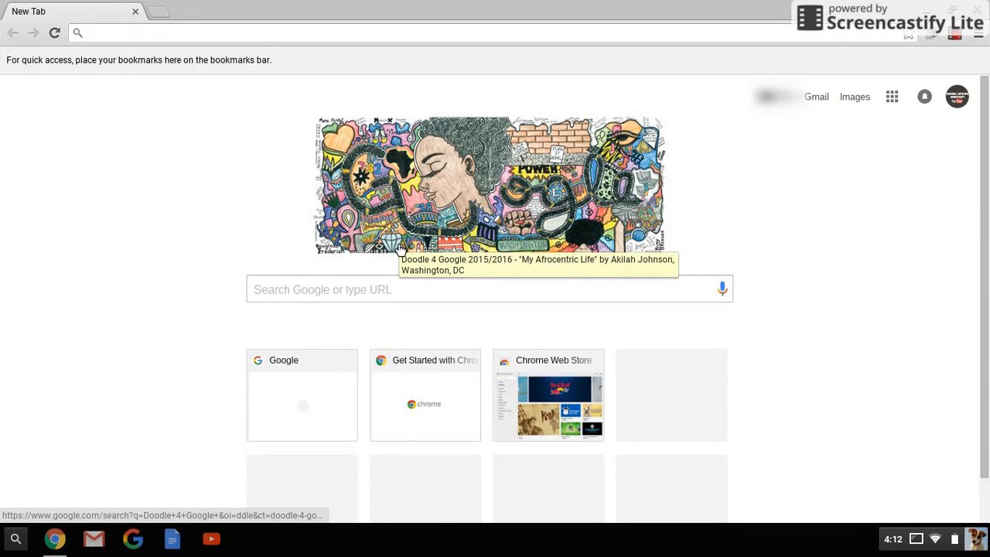
pyautogui.moveTo(937, 185)
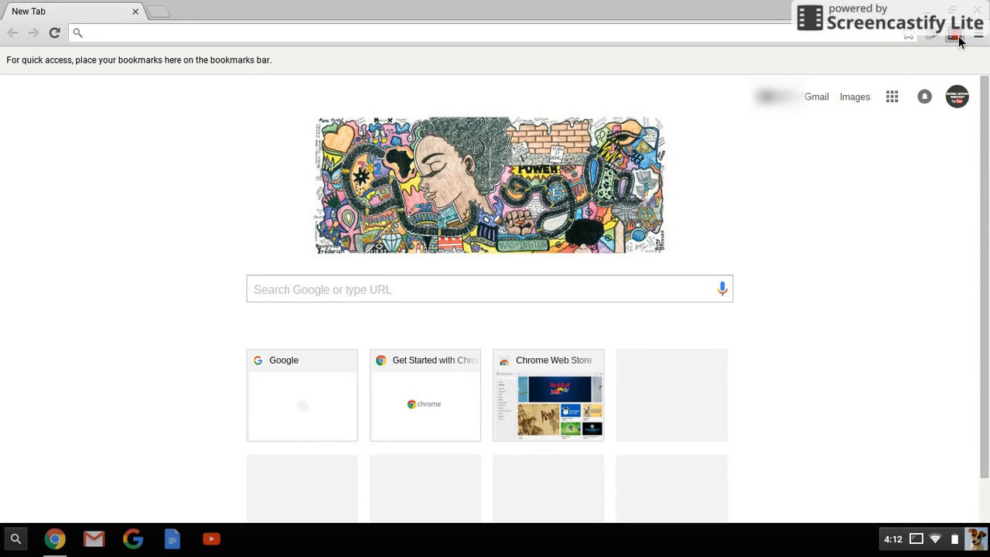
pyautogui.click(952, 37)
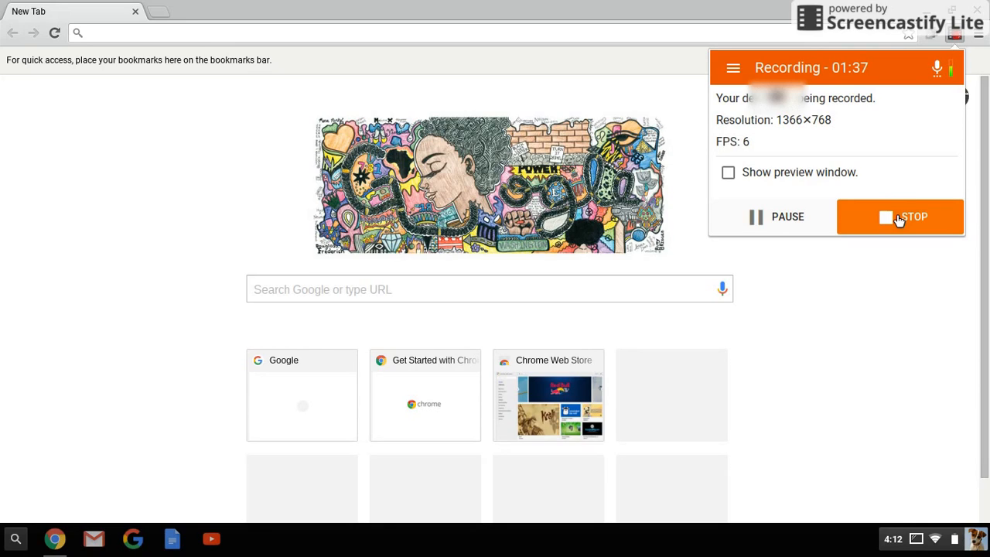
pyautogui.click(912, 217)
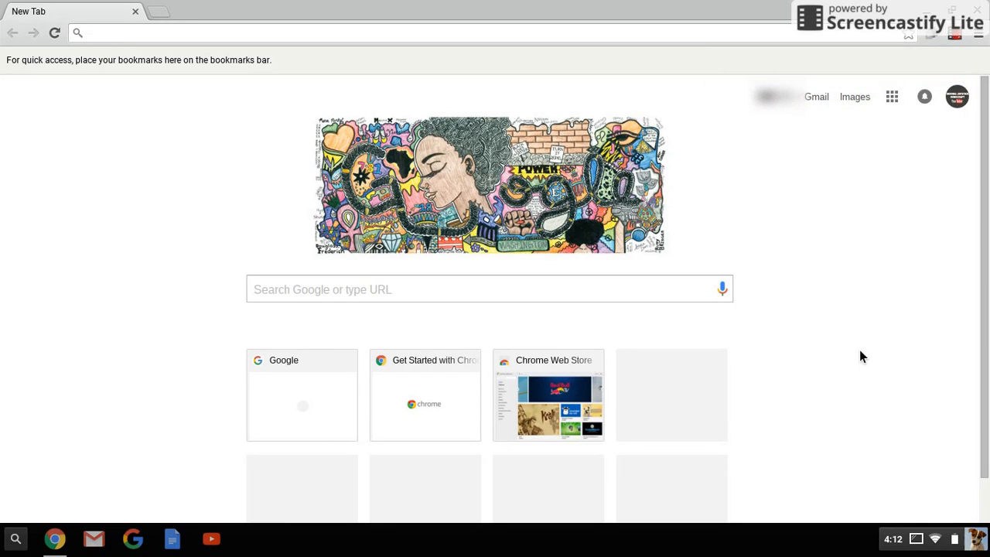
pyautogui.moveTo(936, 168)
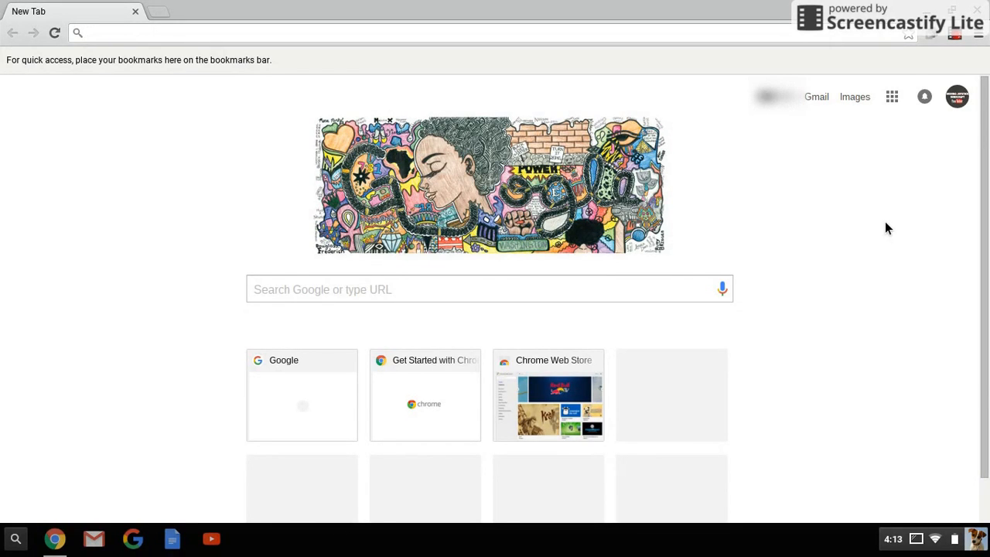
pyautogui.moveTo(841, 223)
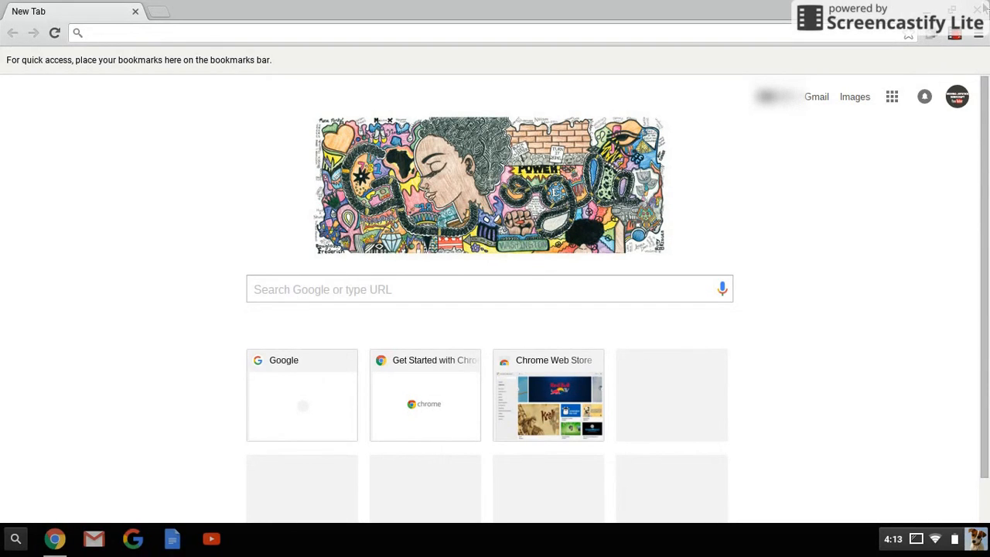
pyautogui.moveTo(926, 223)
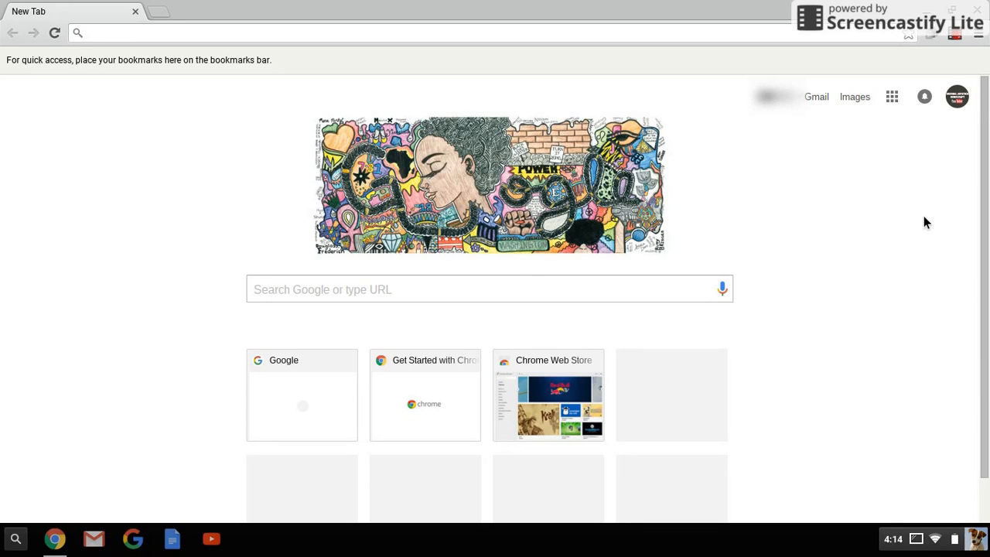
pyautogui.moveTo(972, 50)
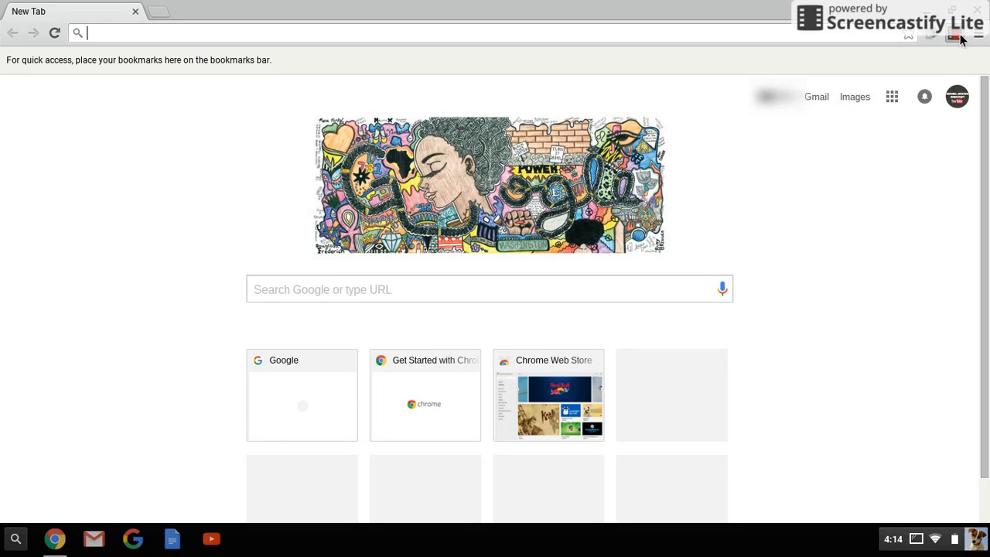
# - Show the Screencastify recording status panel with the recording running at 02:53
pyautogui.click(953, 37)
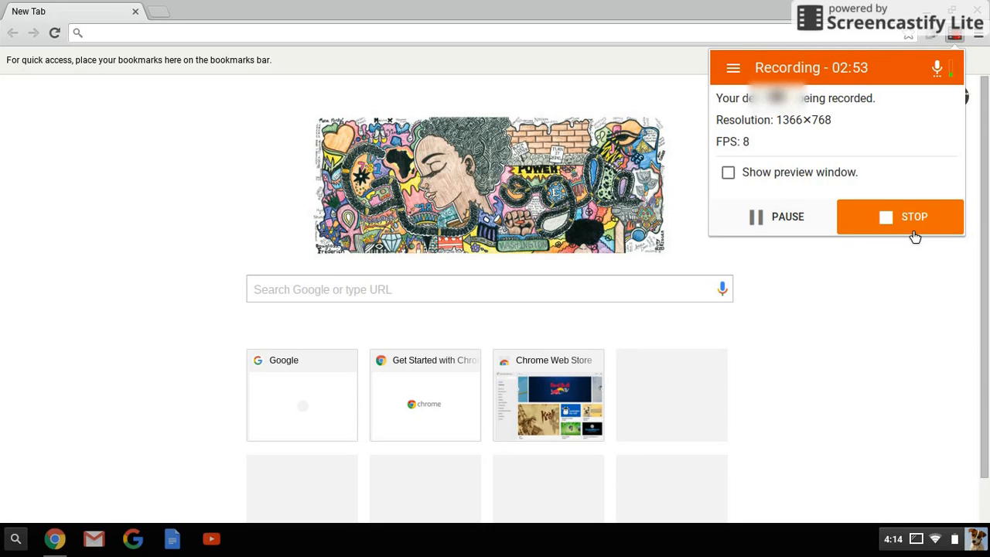